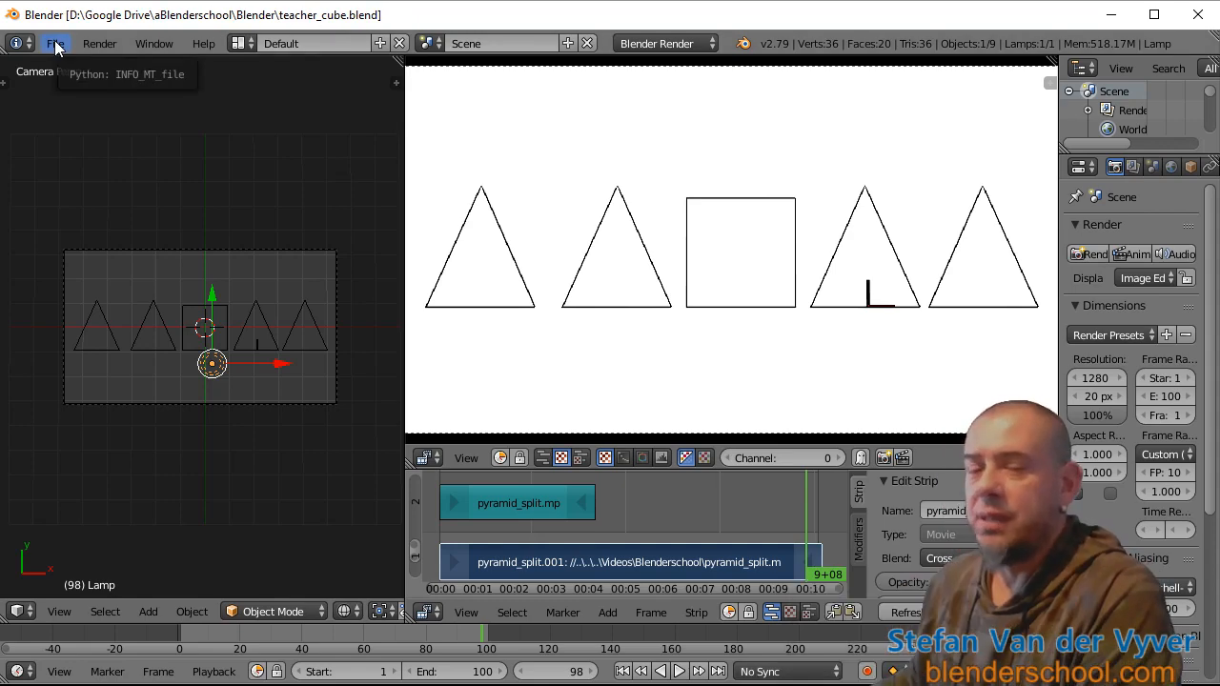
- Load a new default startup scene with the cube, camera and lamp
click(55, 43)
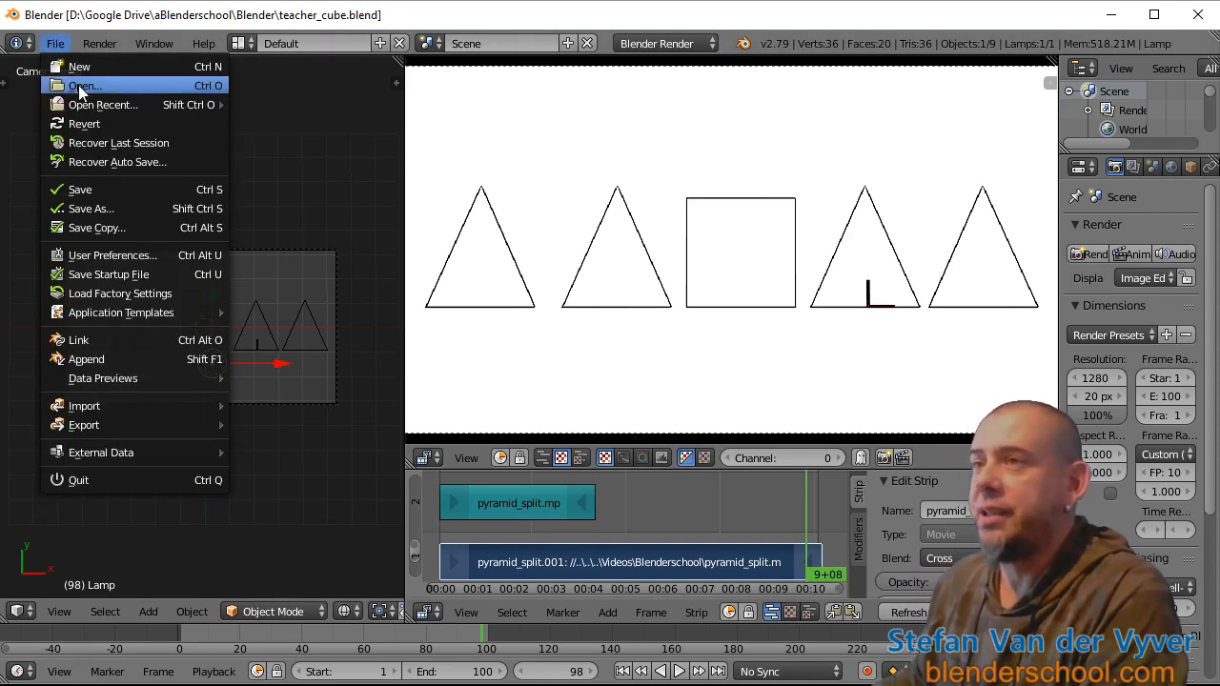
click(84, 84)
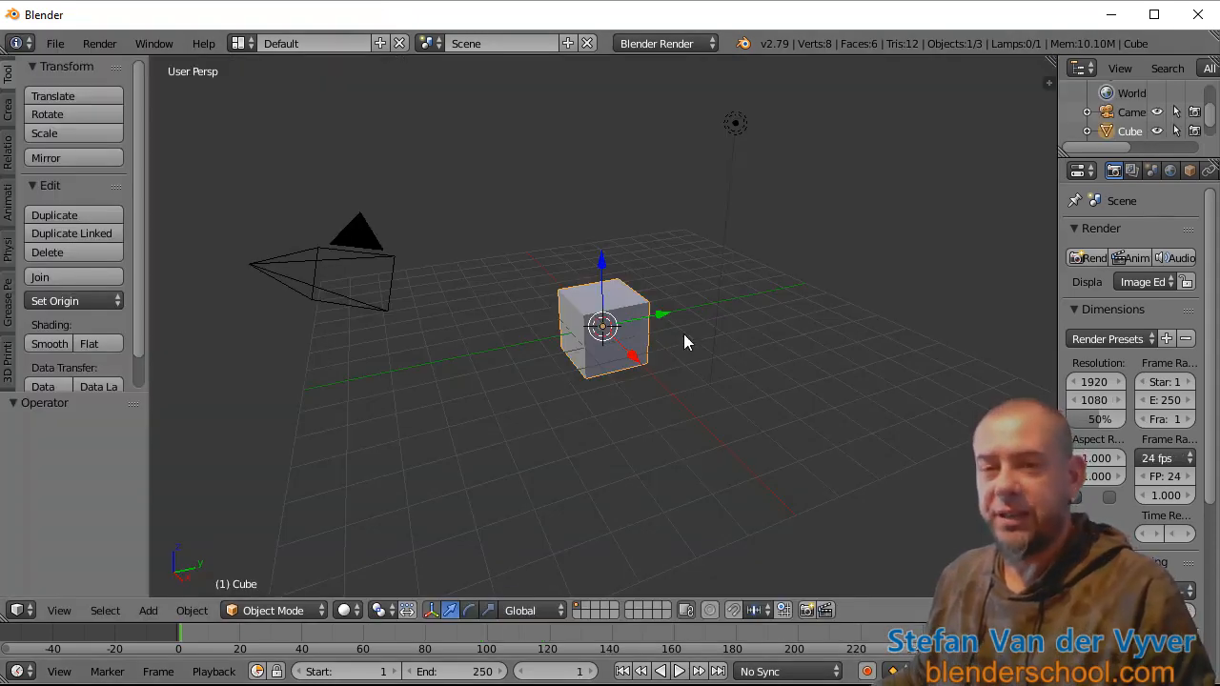
- Enter Edit Mode on the default cube and switch to Edge select mode
key(Tab)
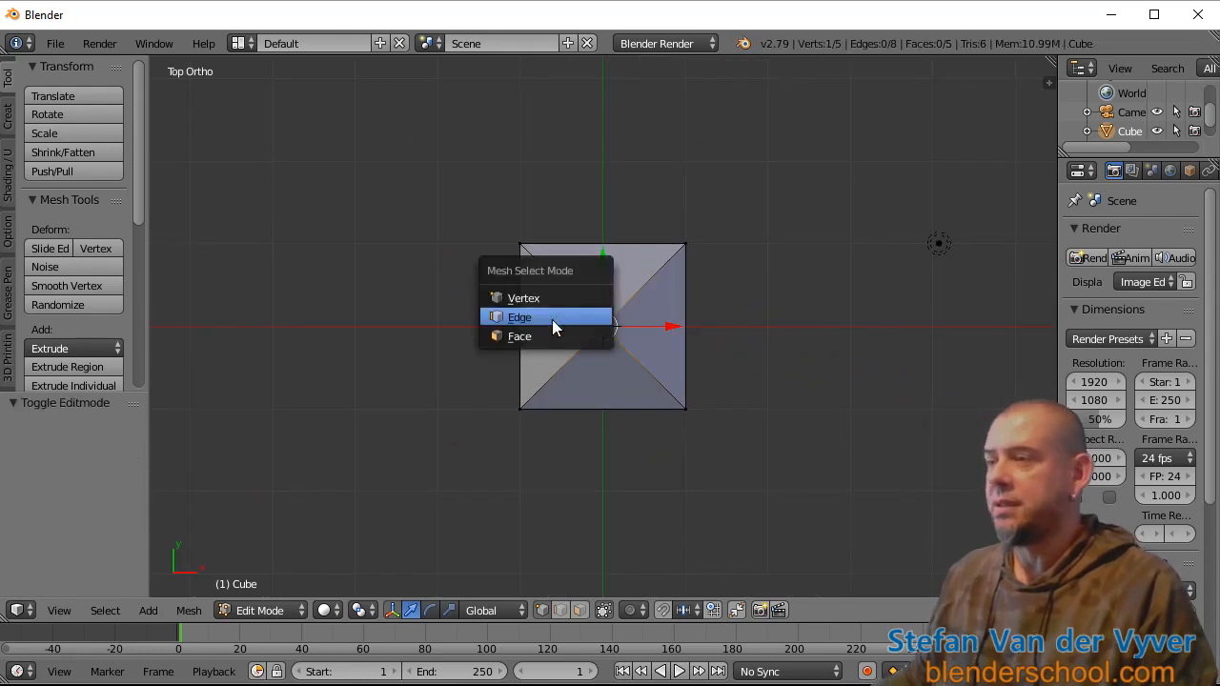
click(519, 336)
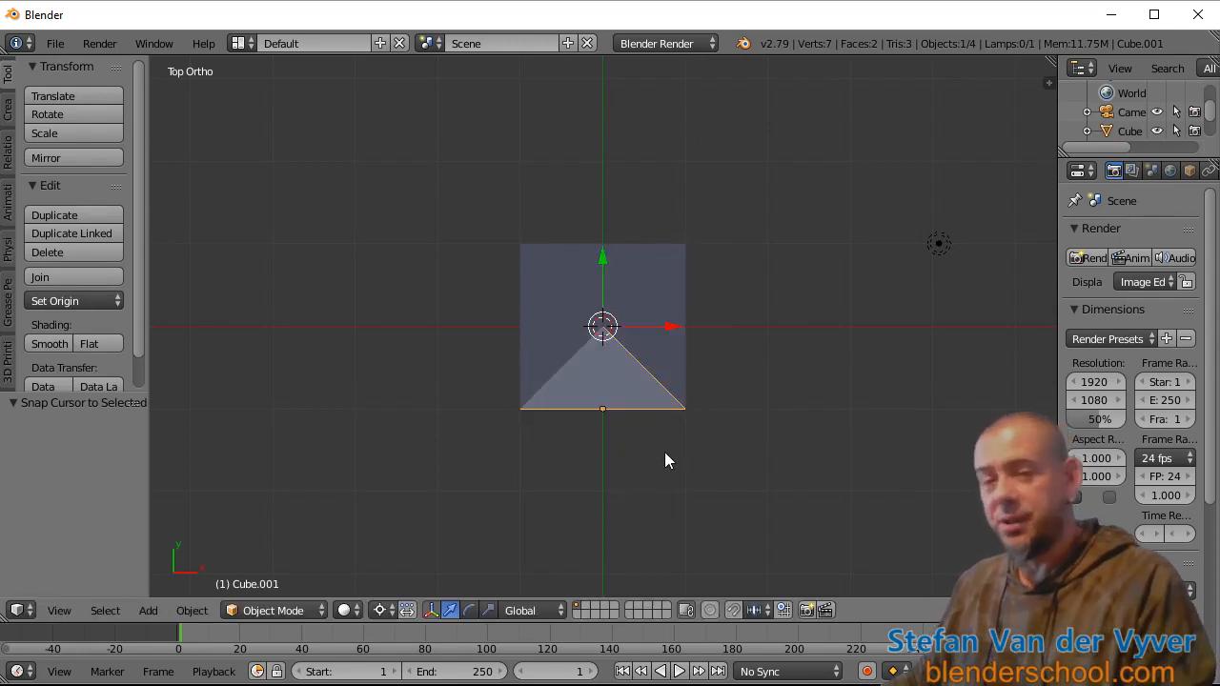
mouse_move(732, 452)
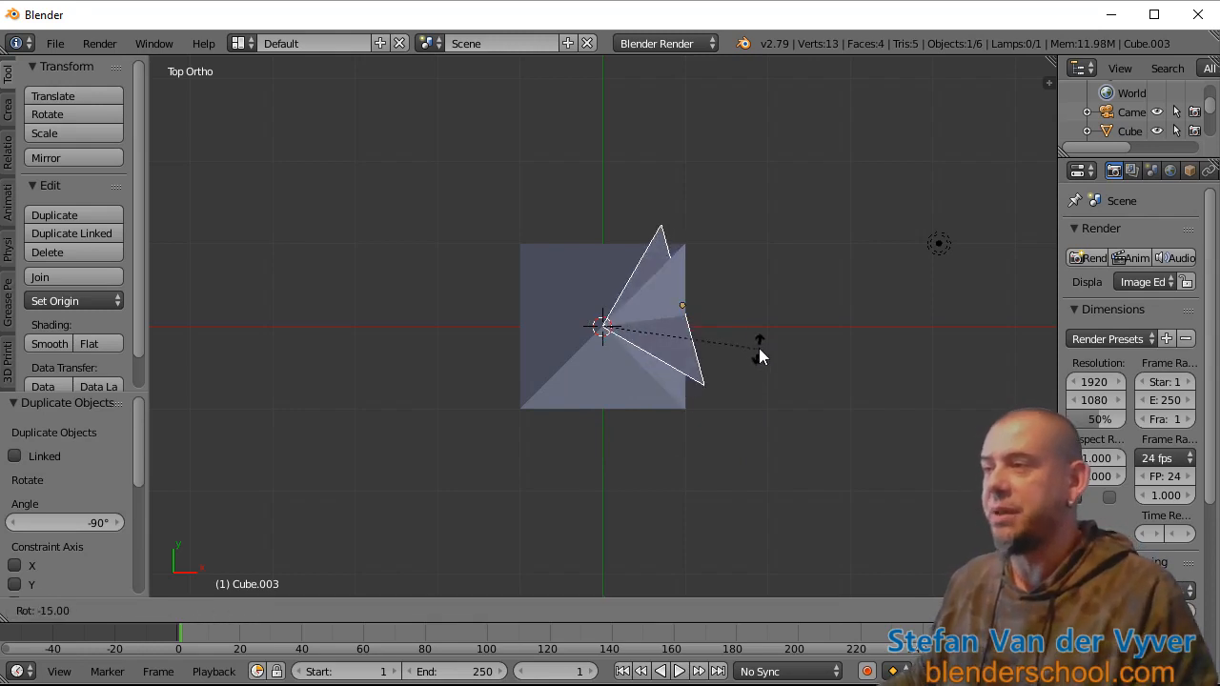
- Rotate the duplicated triangular side -90° around the pyramid centre
drag(759, 341, 665, 203)
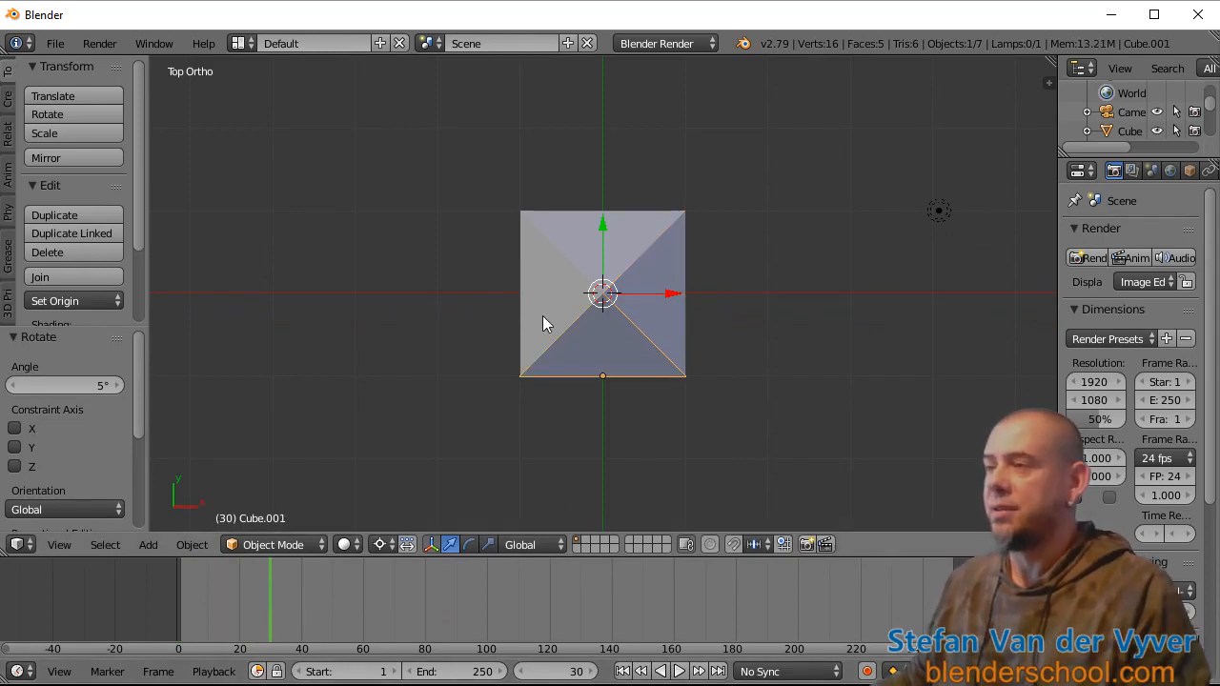
- Insert LocRotScale keyframes on the four closed pyramid sides at frame 30
key(i)
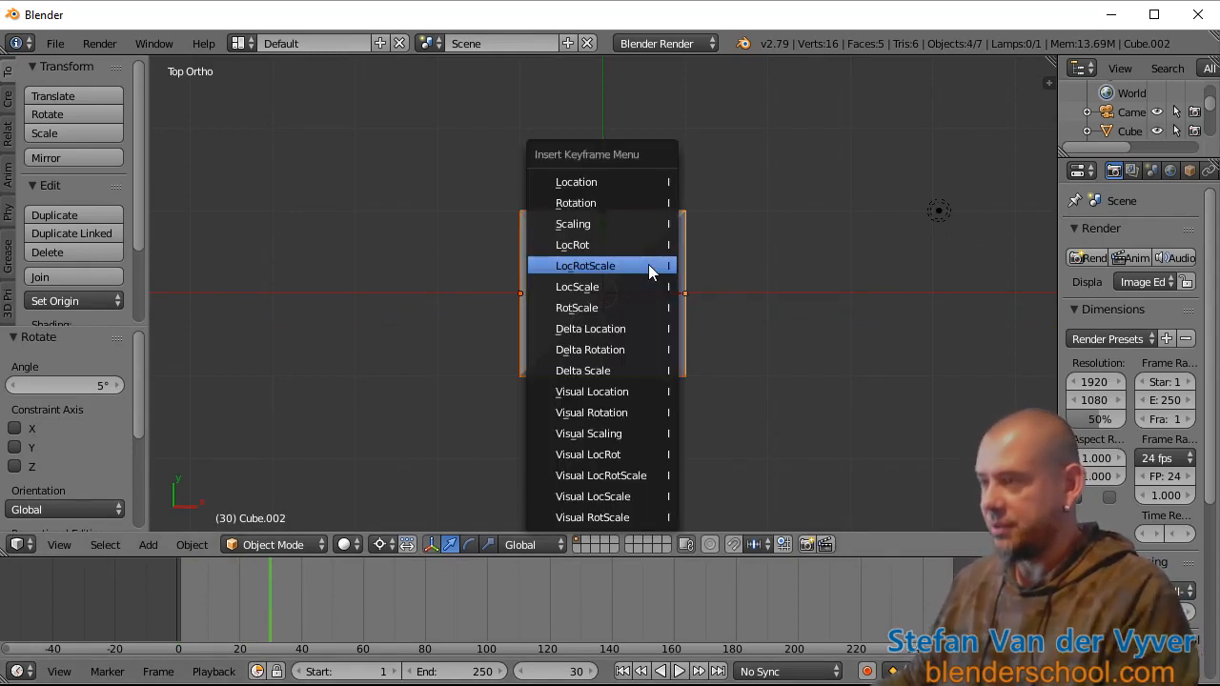
click(585, 265)
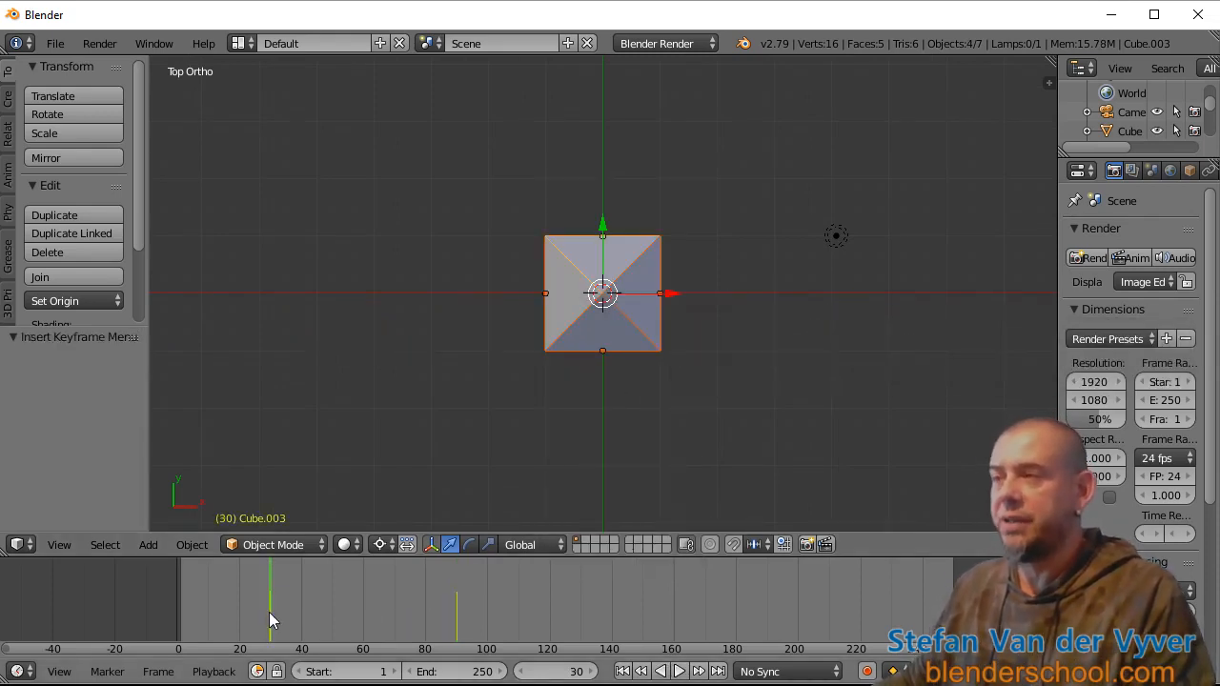
- Go to frame 90, select the right-hand triangular side and start keying its unfolded pose
click(678, 671)
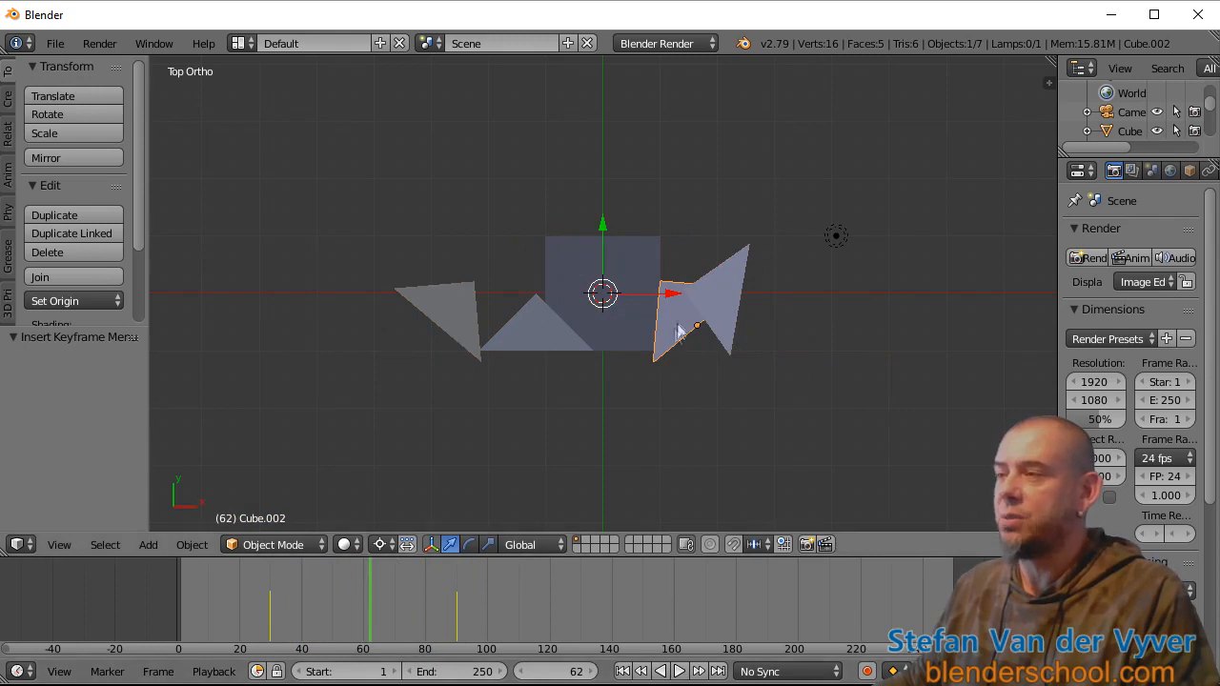
click(678, 671)
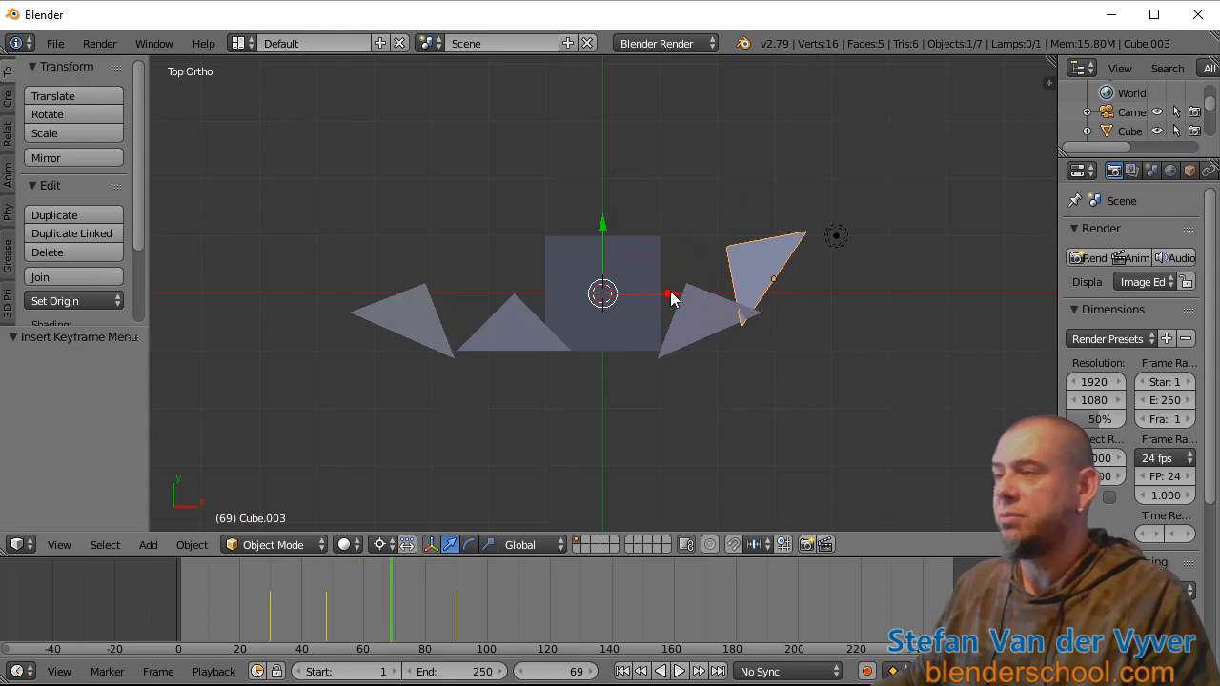
key(i)
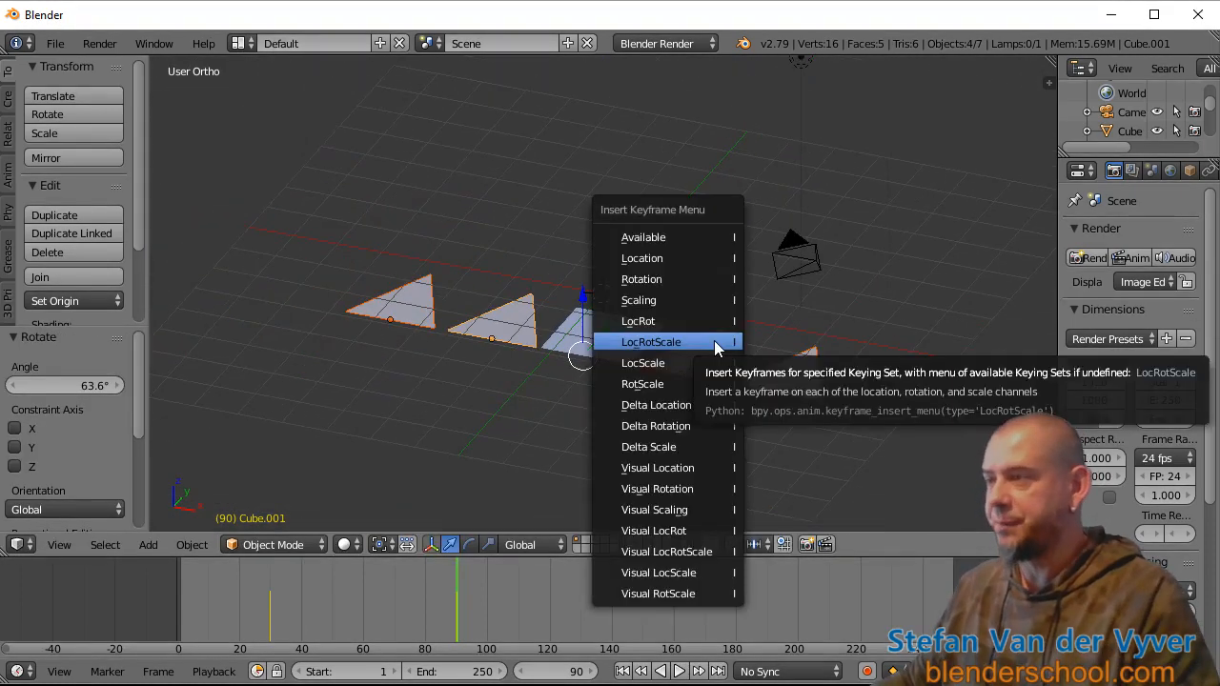
- Key LocRotScale for the four flattened sides at frame 90
click(651, 341)
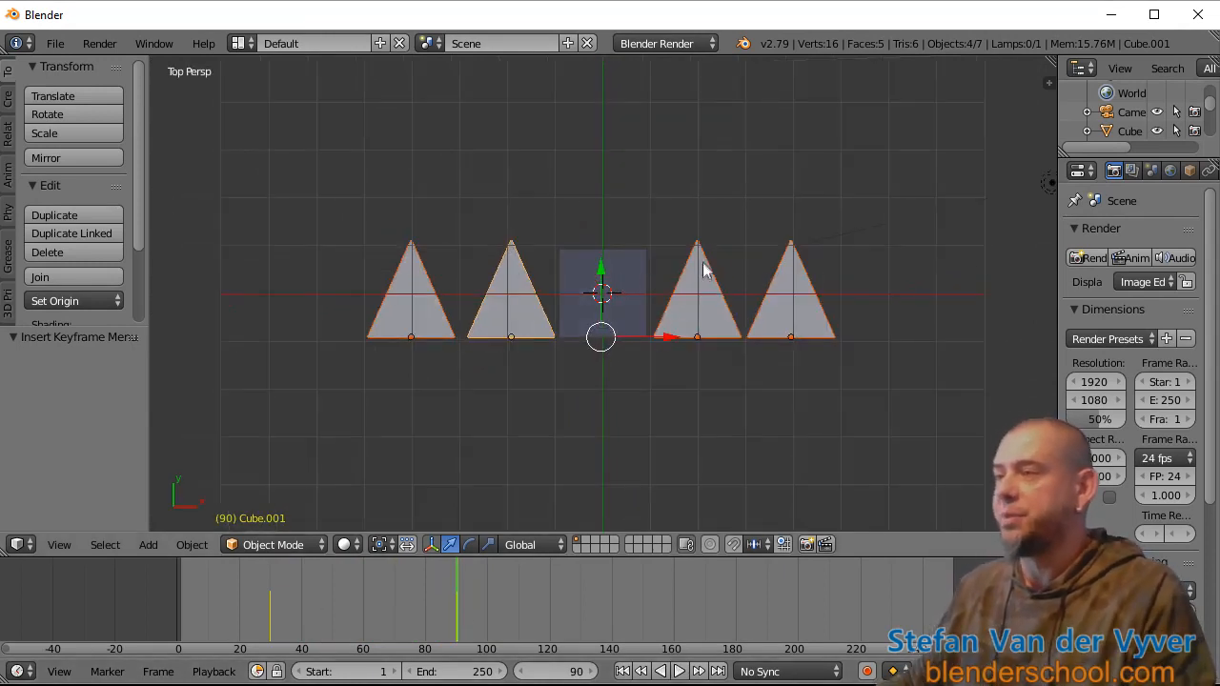
- Add a plane through the 'add pla' search and switch to top view to place the sign
text(add pla)
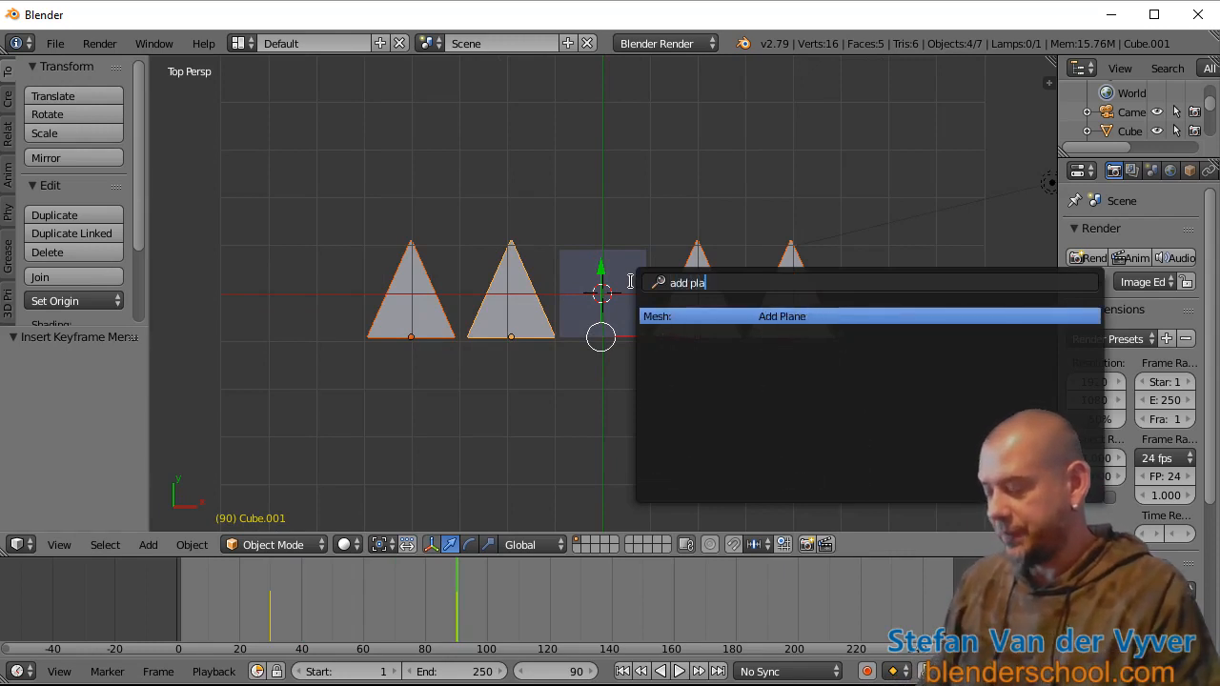
click(782, 315)
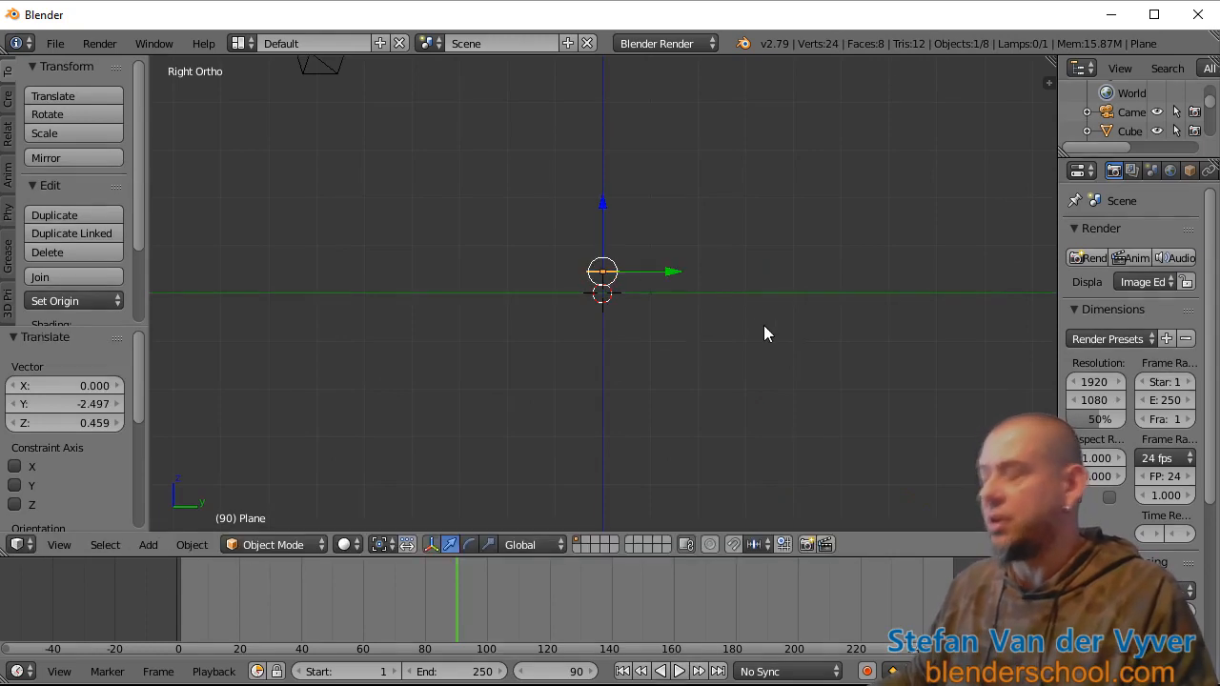
key(KP_7)
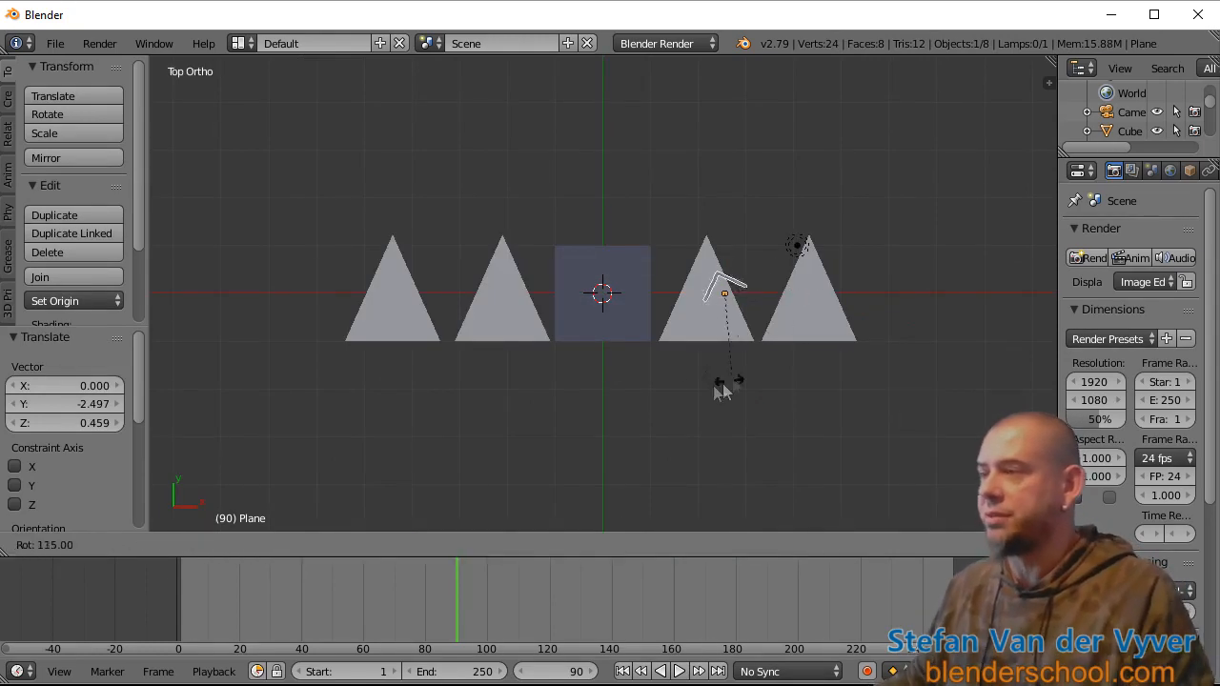